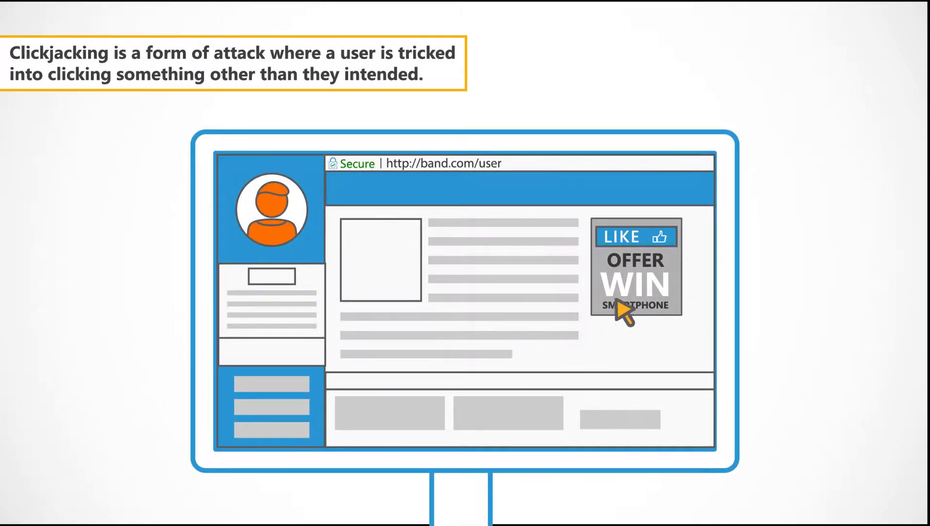
mouse_move(645, 264)
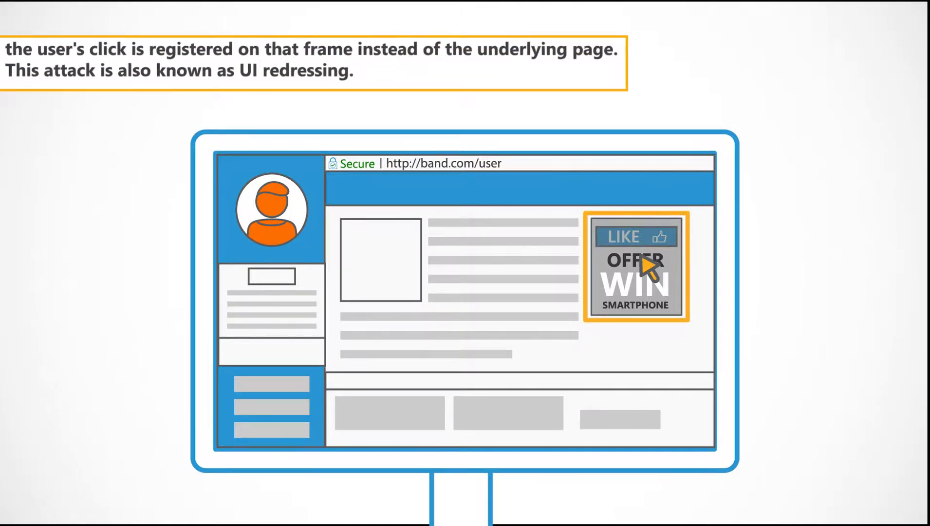
click(634, 266)
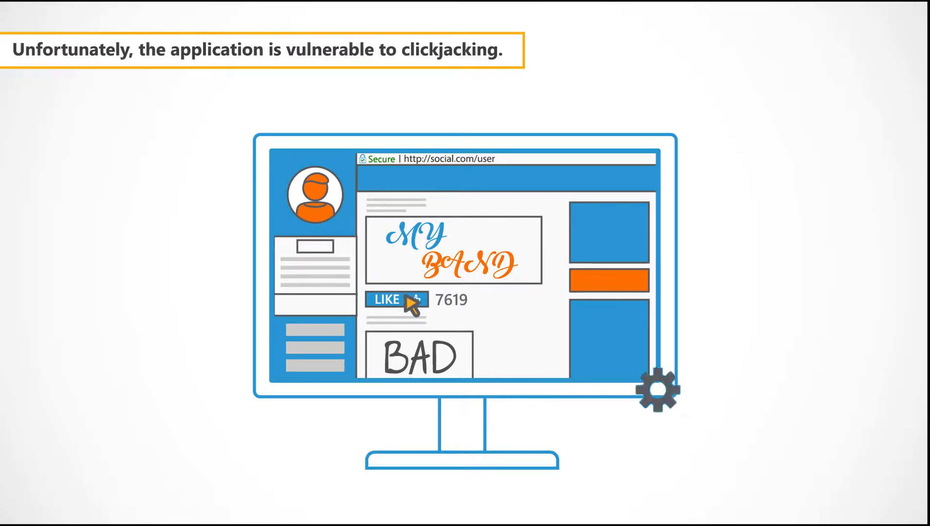
click(386, 299)
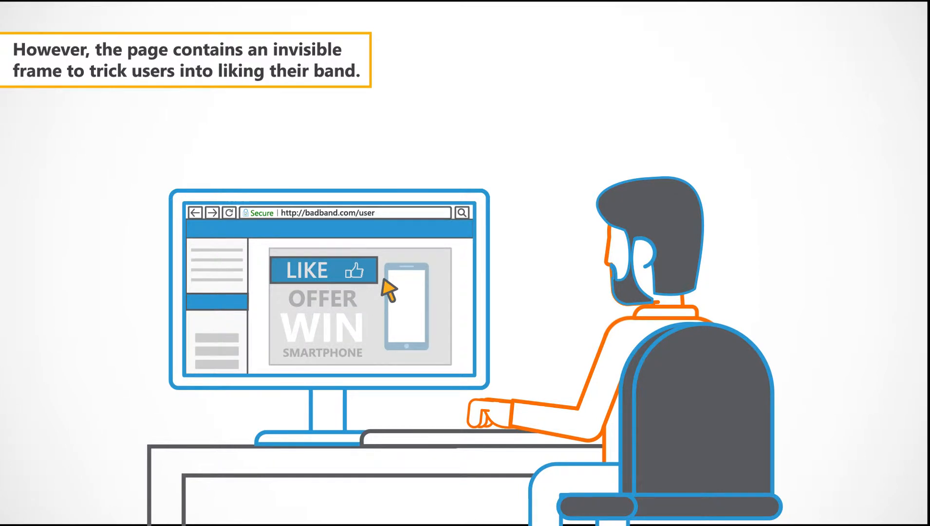
click(323, 270)
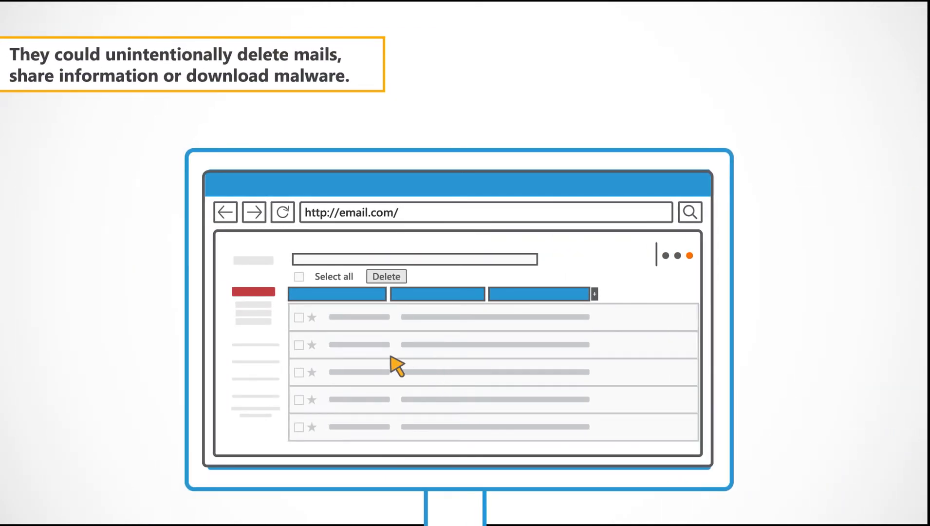
click(299, 276)
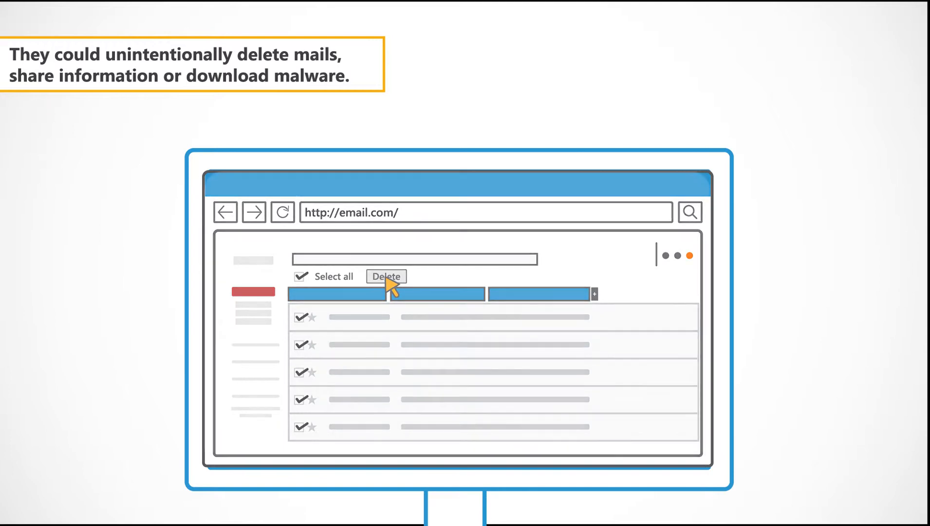
click(385, 277)
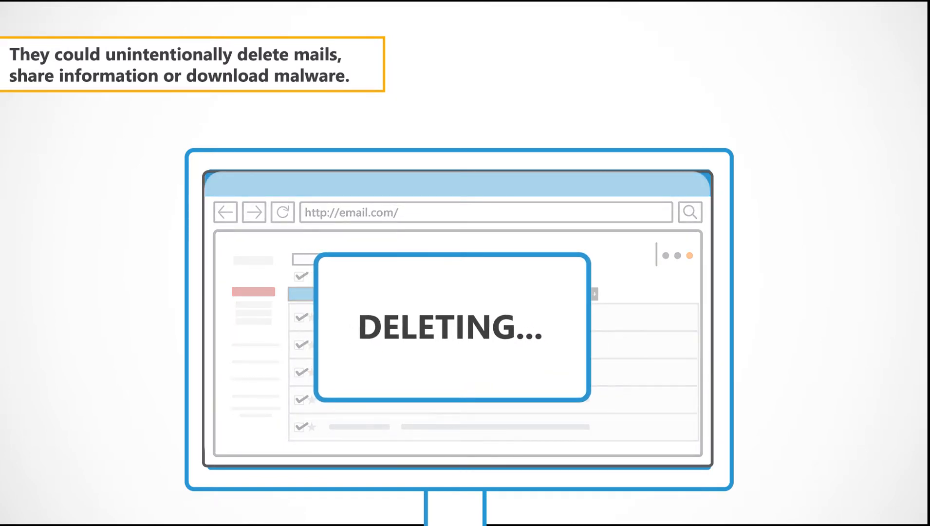